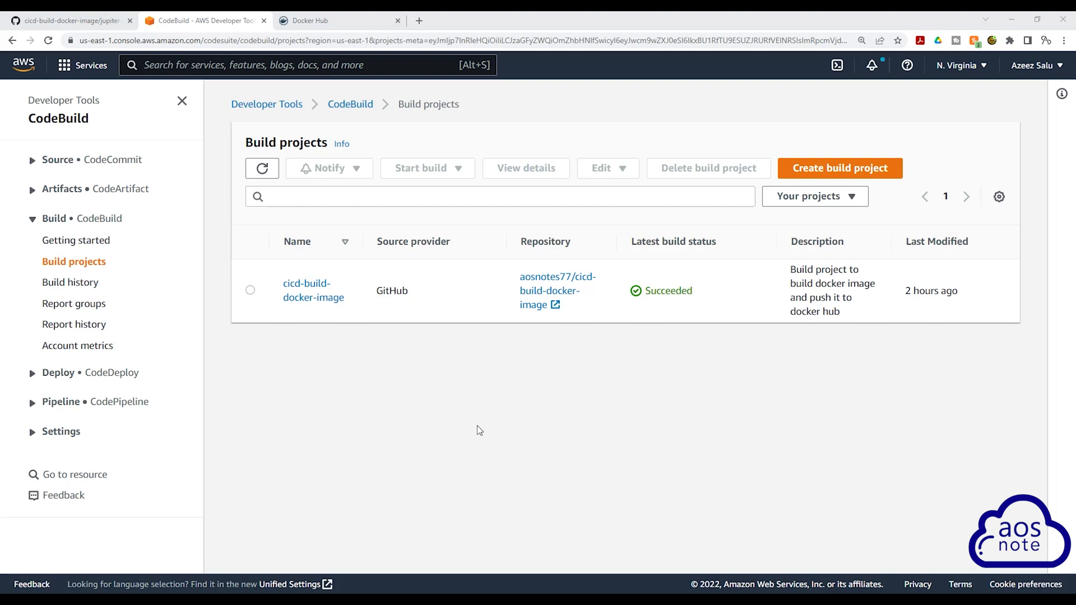
mouse_move(549, 290)
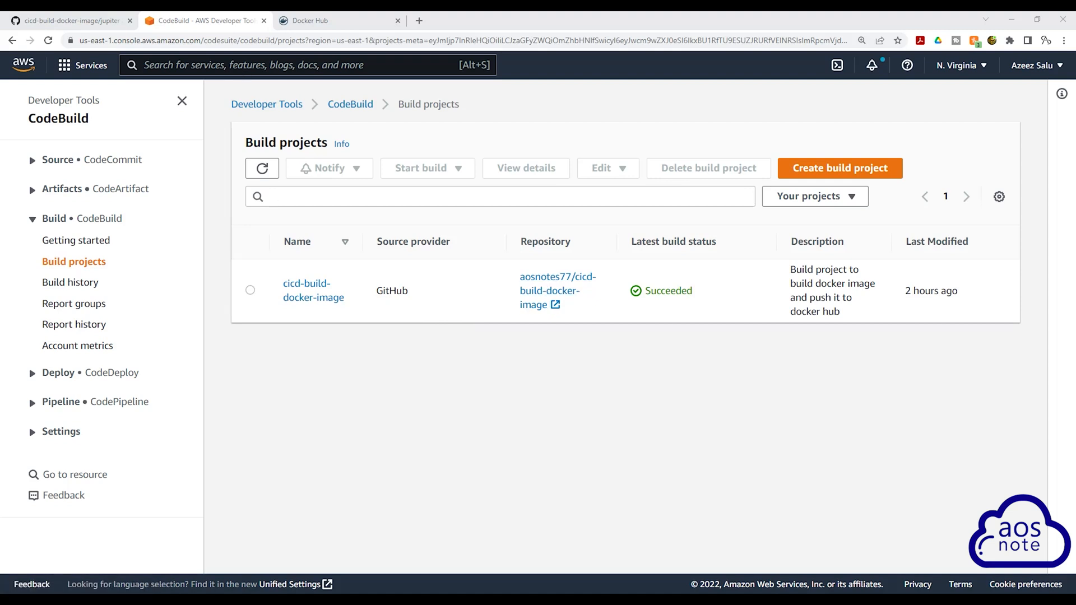
mouse_move(77, 116)
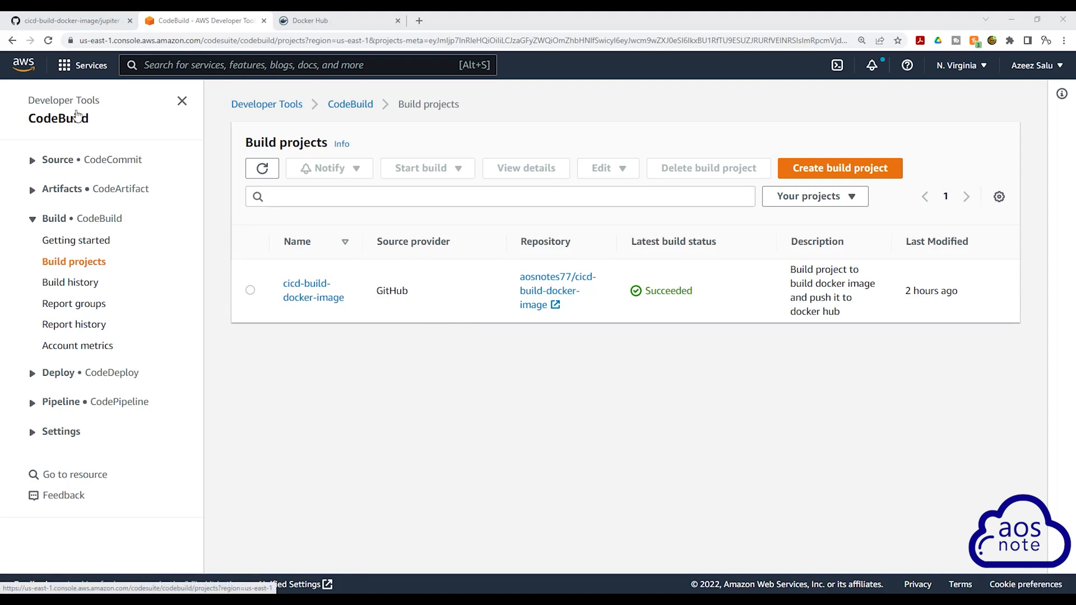
mouse_move(309, 399)
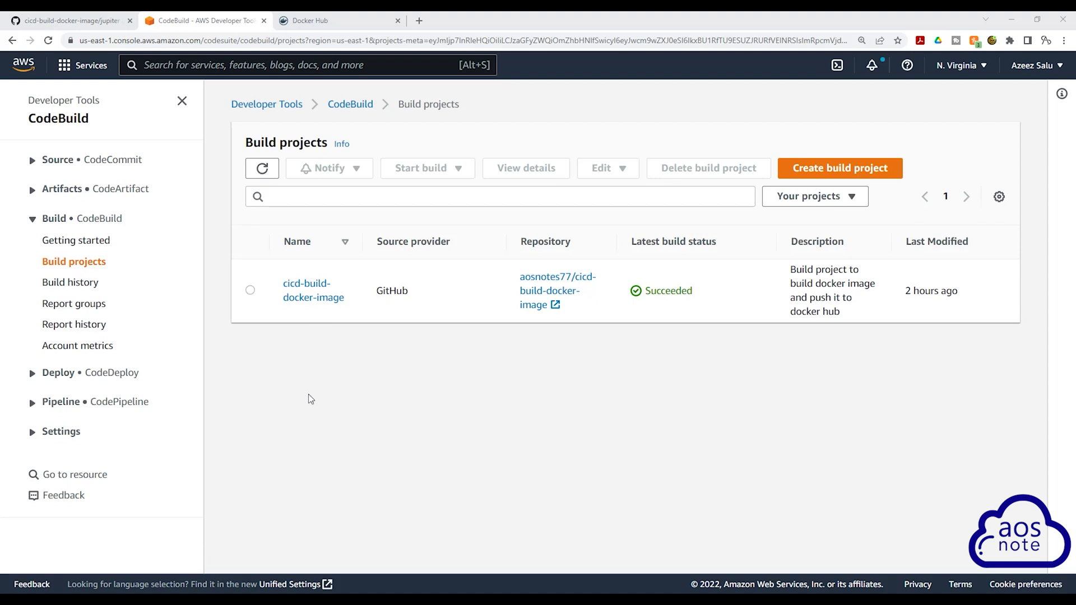
mouse_move(311, 289)
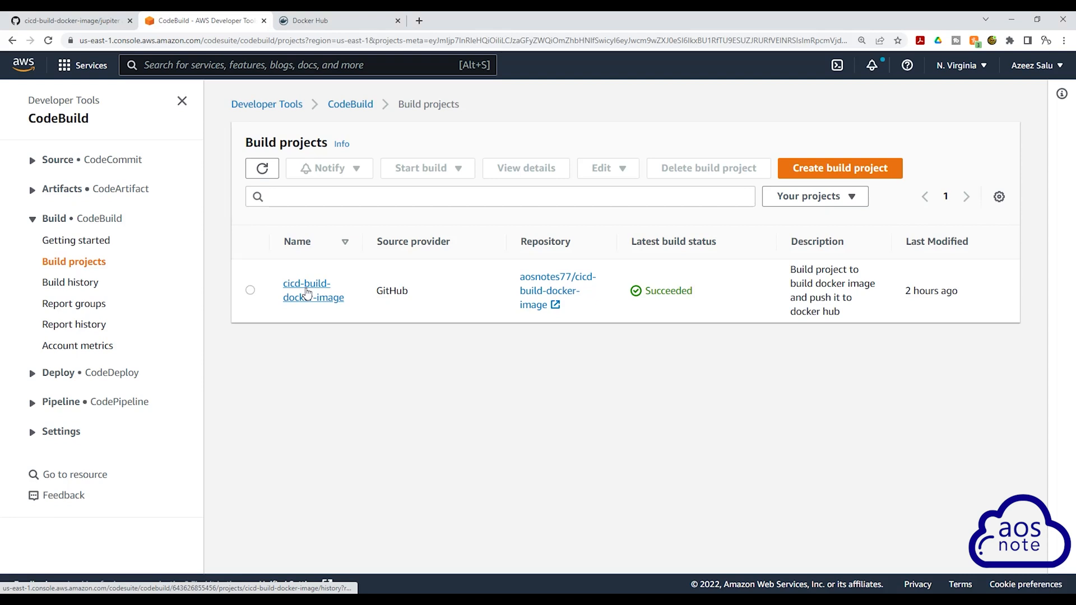
Step: Bring up the delete confirmation dialog for the cicd-build-docker-image project
click(313, 284)
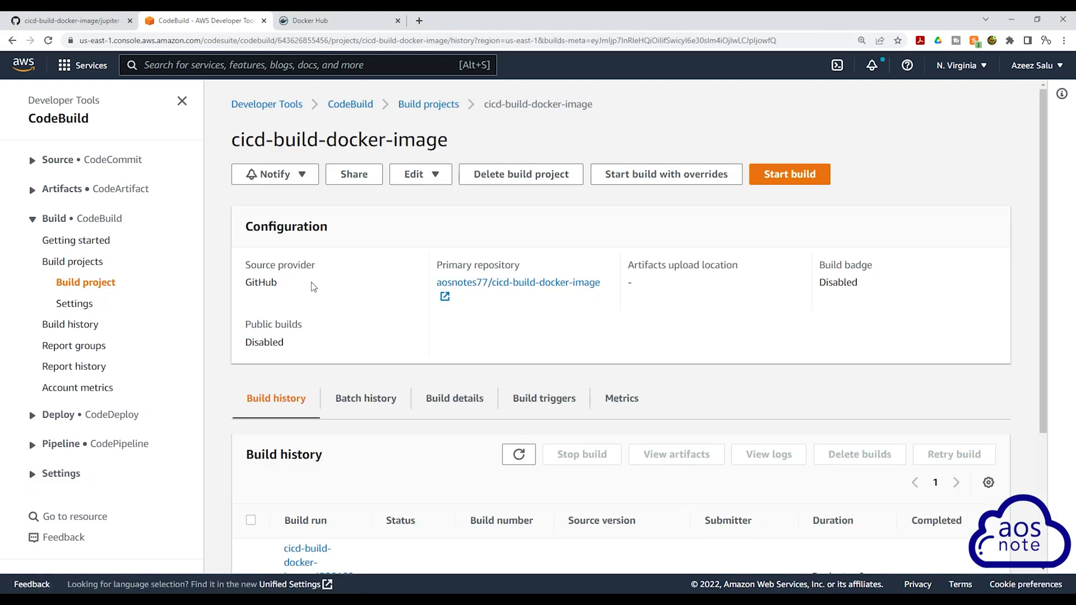
mouse_move(520, 173)
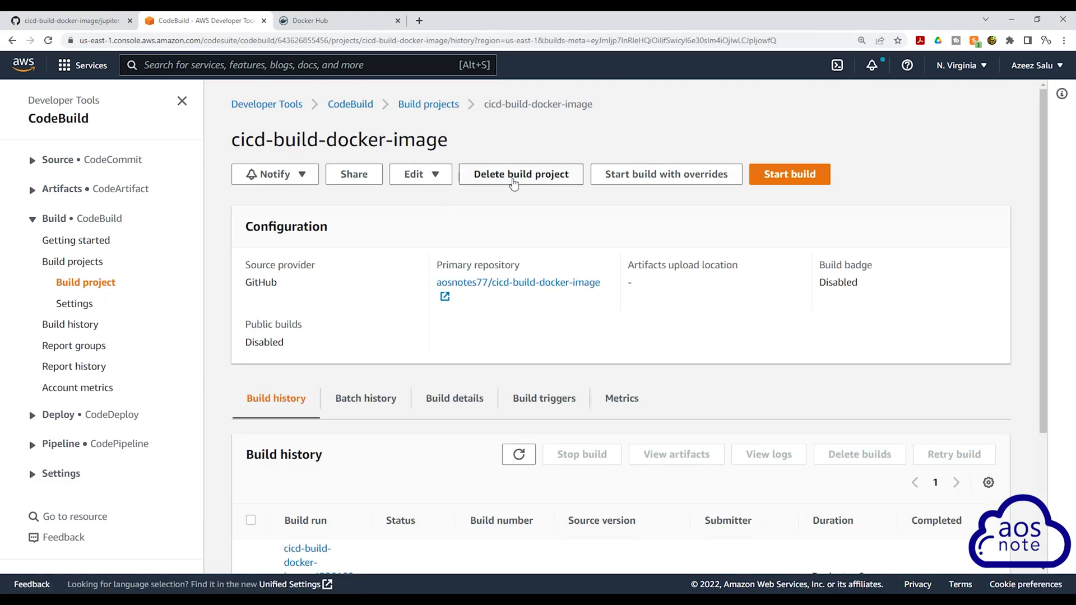
click(520, 174)
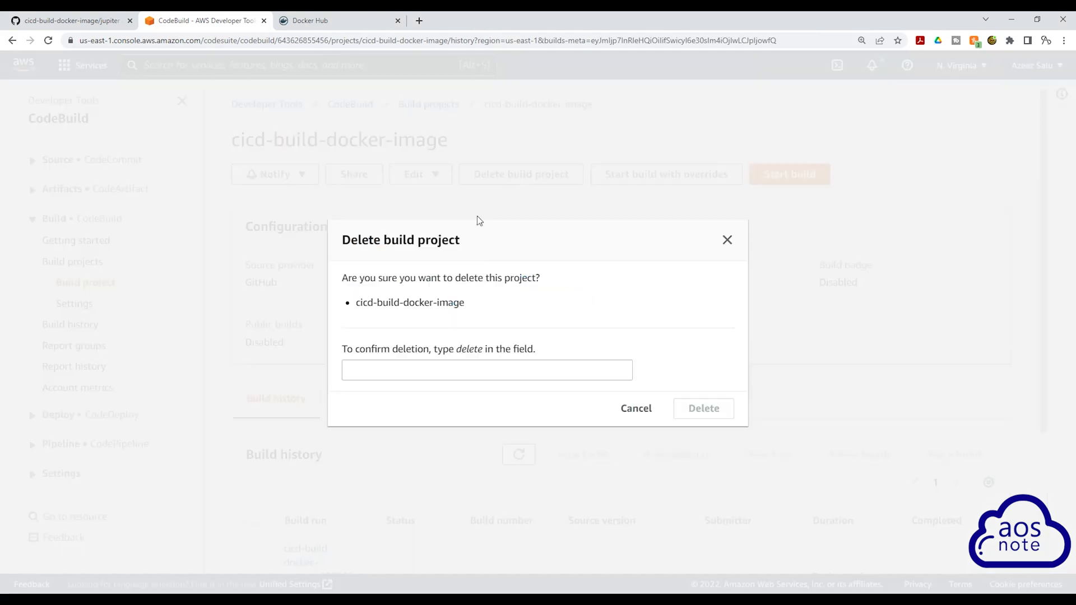
Step: Confirm with 'delete' to permanently remove the cicd-build-docker-image build project
text(d)
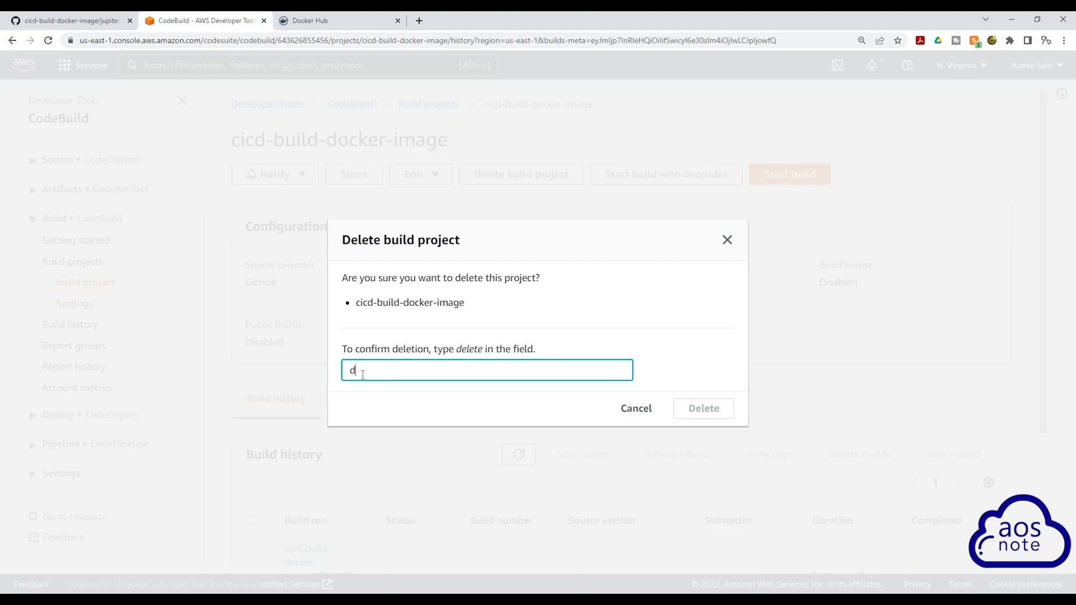
text(elete)
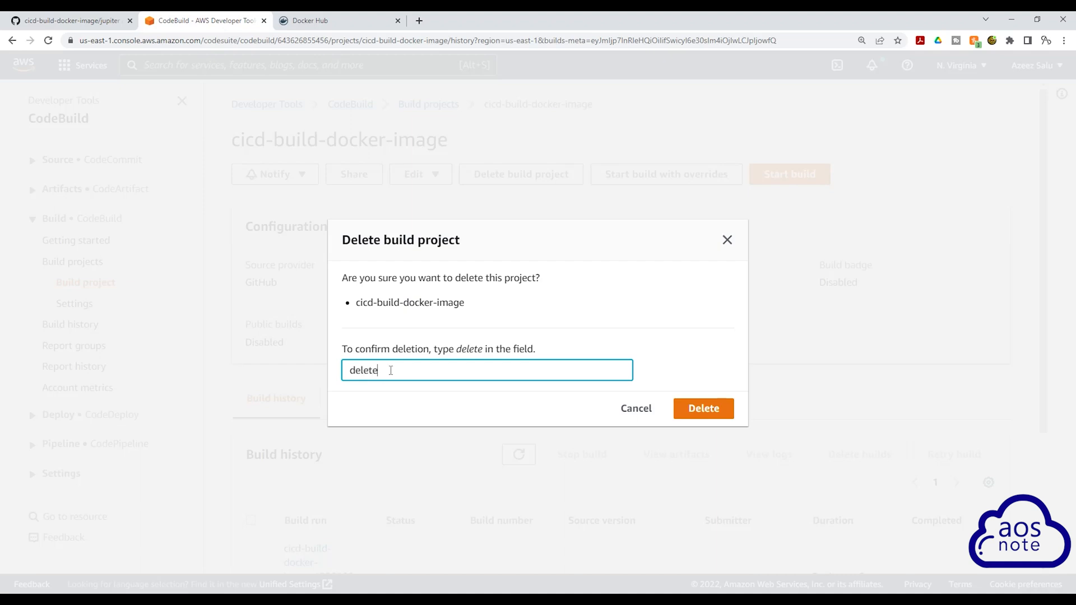
click(703, 408)
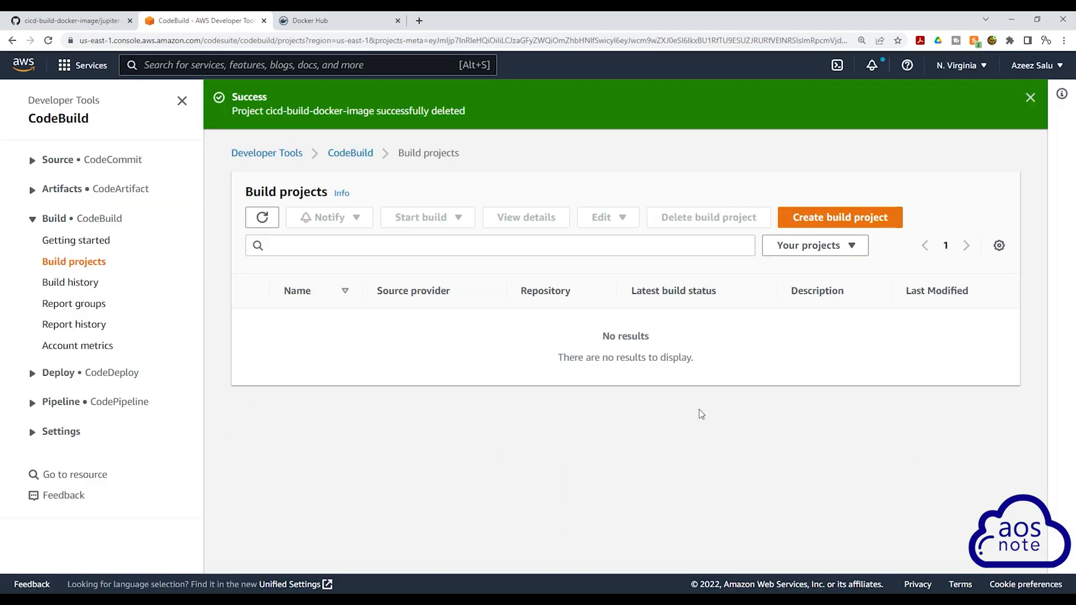